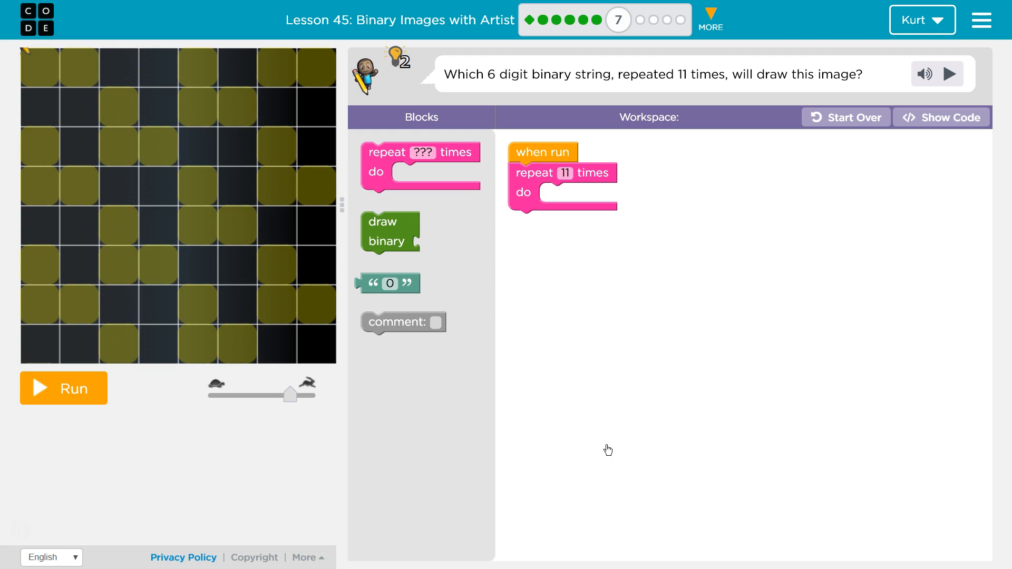
pyautogui.moveTo(516, 373)
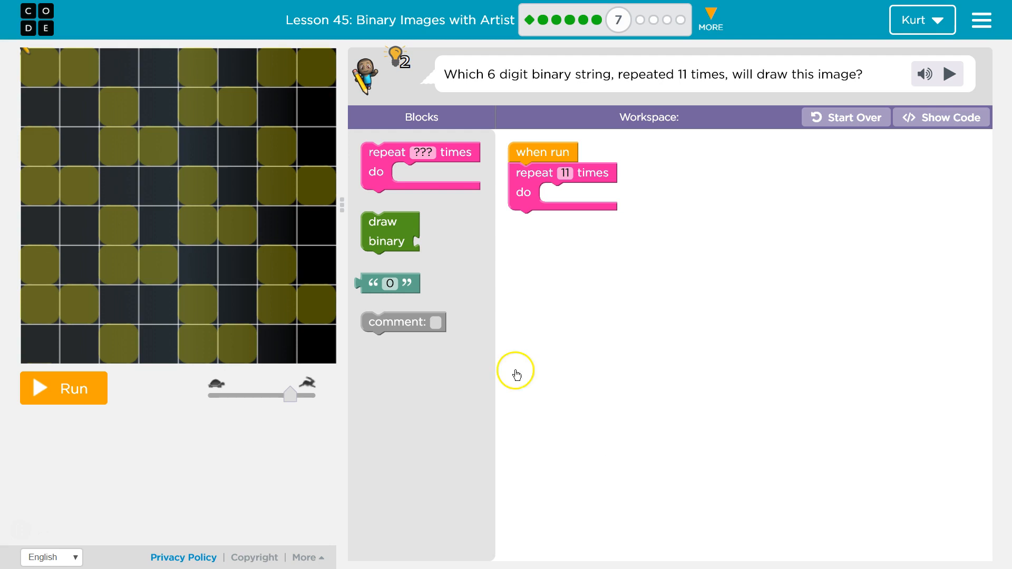
pyautogui.moveTo(545, 75)
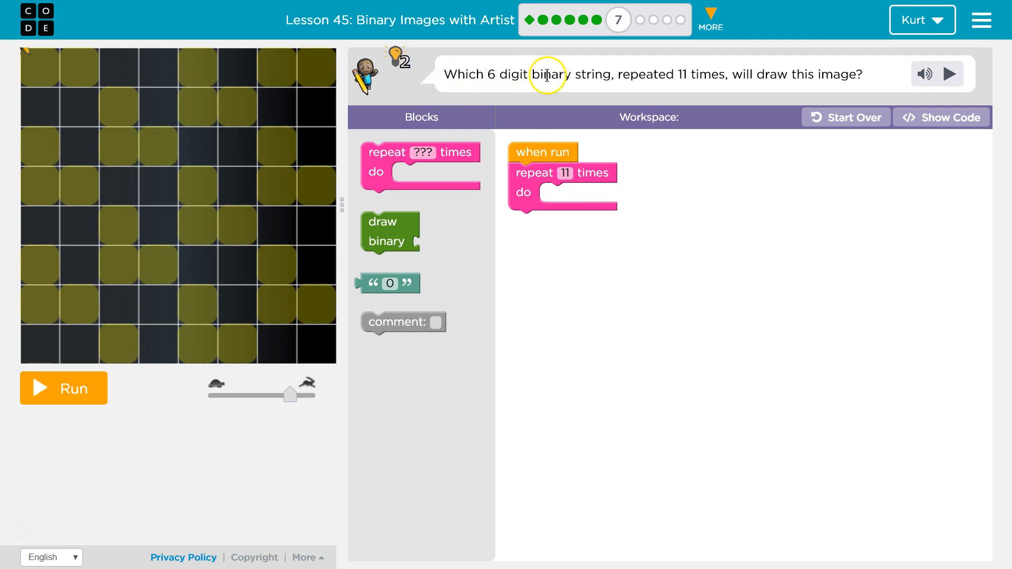
pyautogui.moveTo(612, 74)
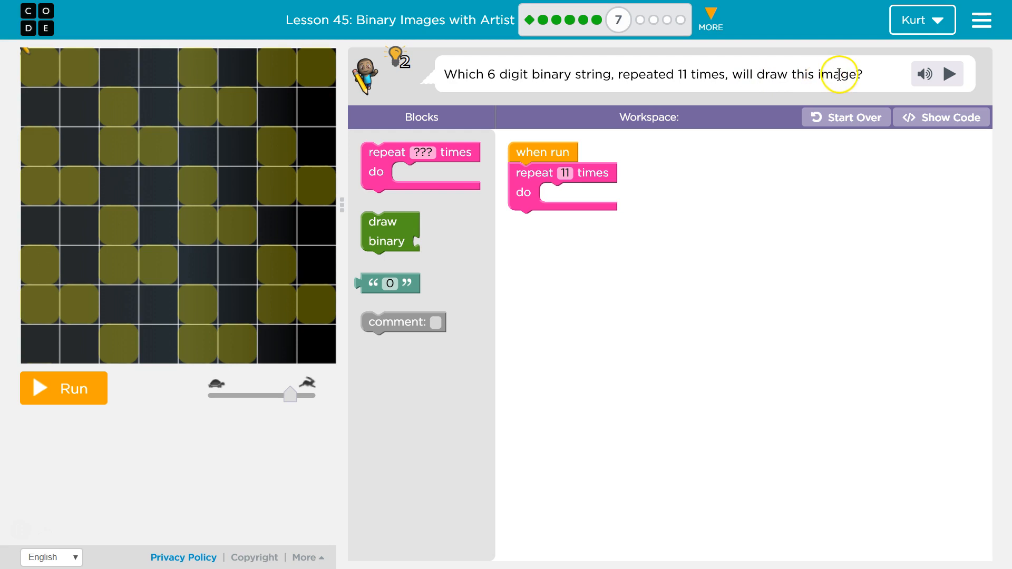
pyautogui.moveTo(738, 117)
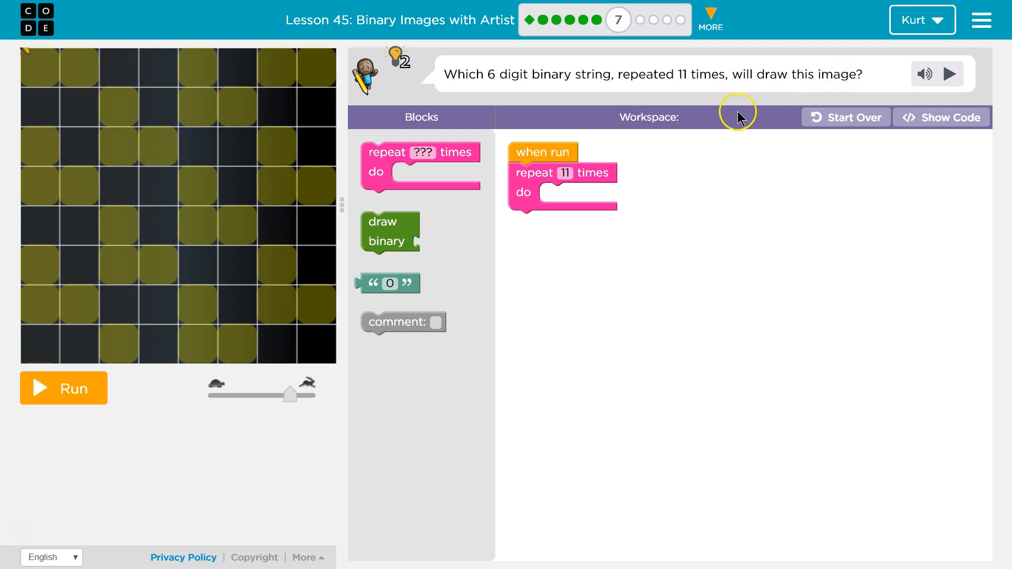
pyautogui.moveTo(641, 77)
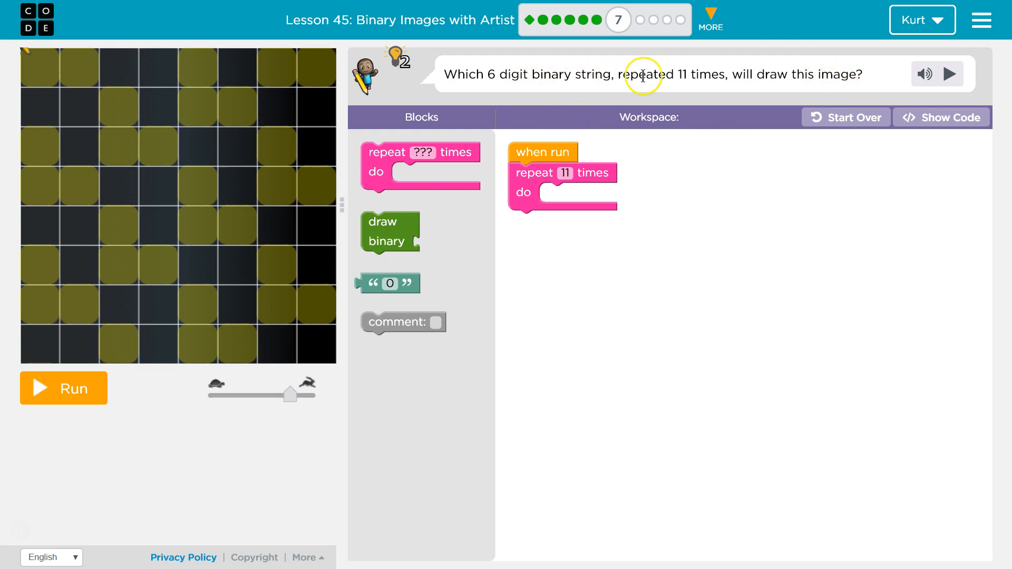
pyautogui.moveTo(523, 221)
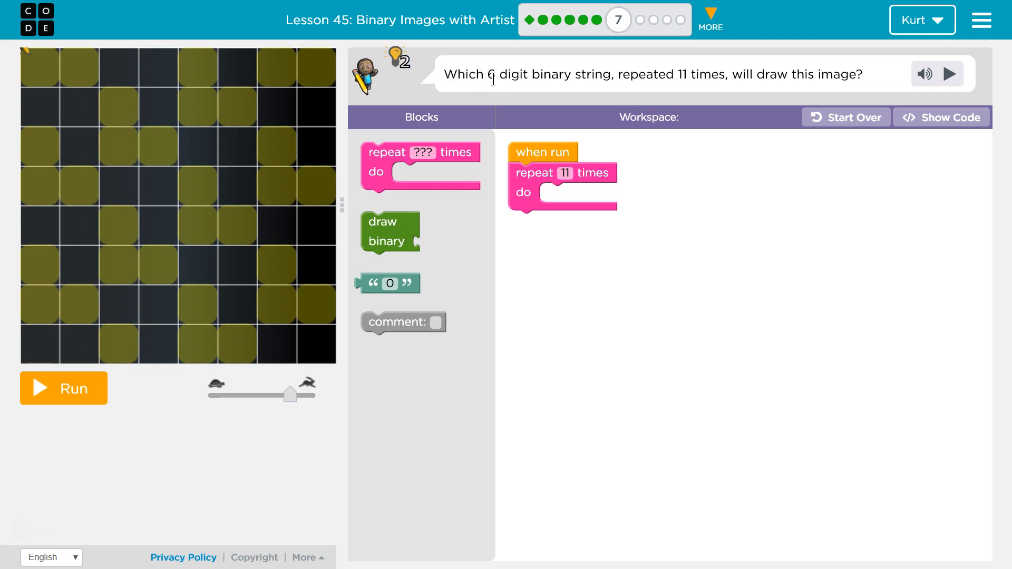
pyautogui.moveTo(492, 94)
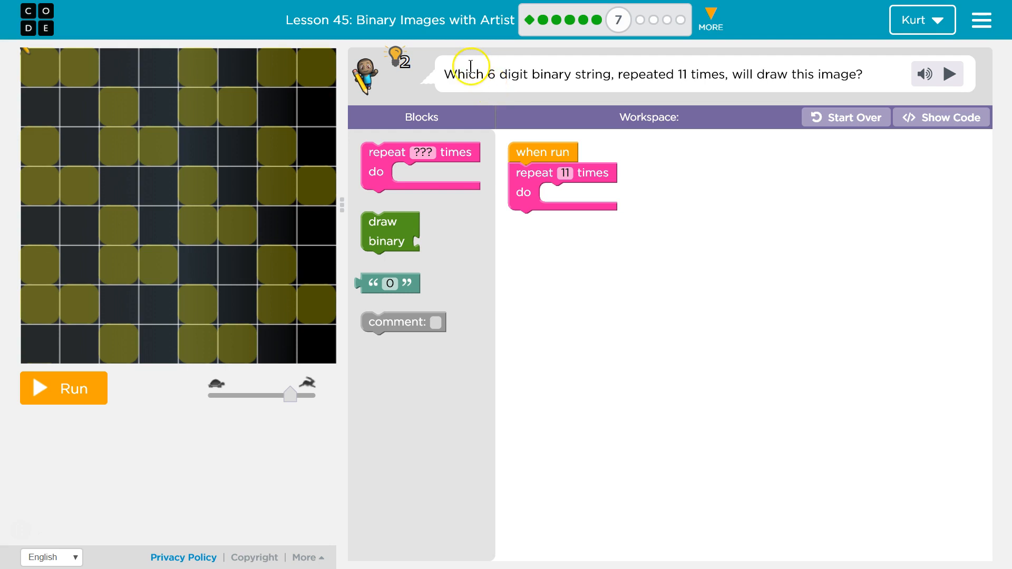
pyautogui.moveTo(500, 95)
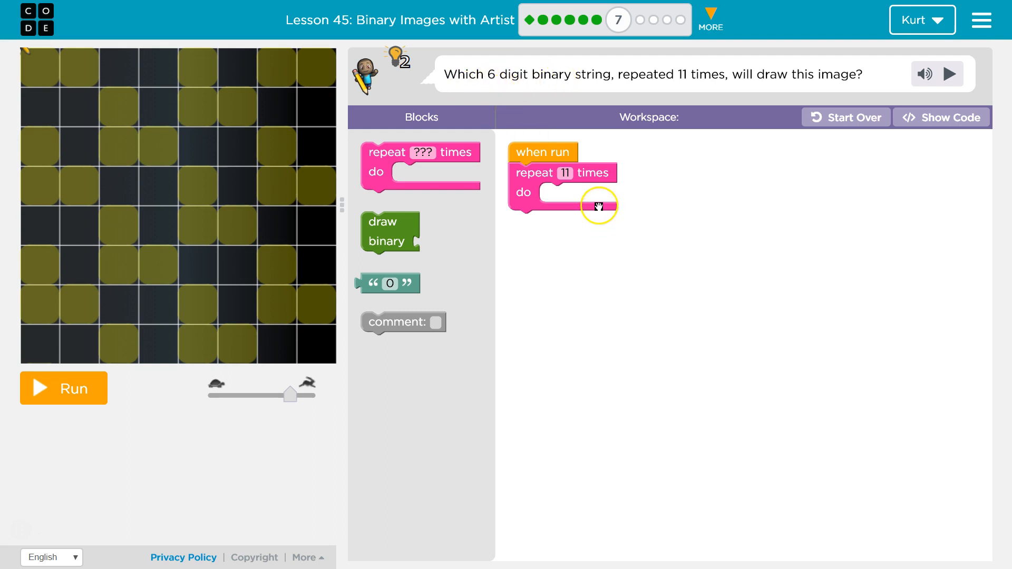
pyautogui.moveTo(190, 99)
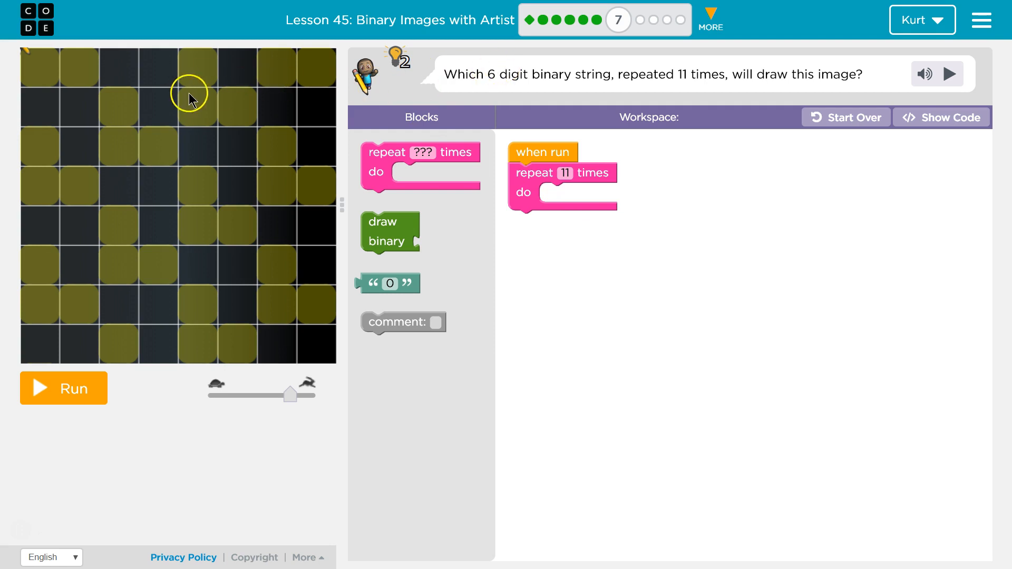
pyautogui.moveTo(43, 68)
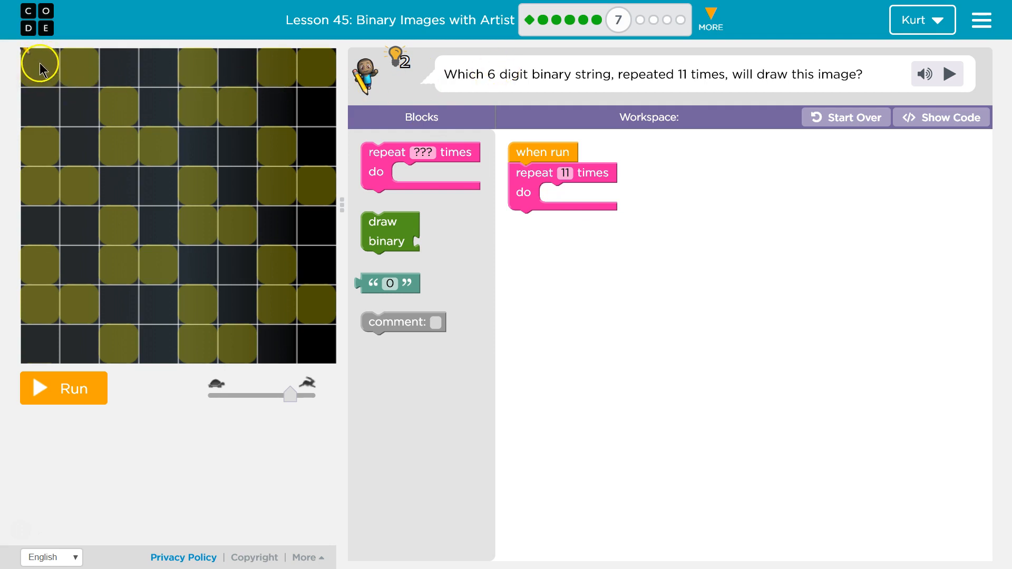
pyautogui.moveTo(77, 59)
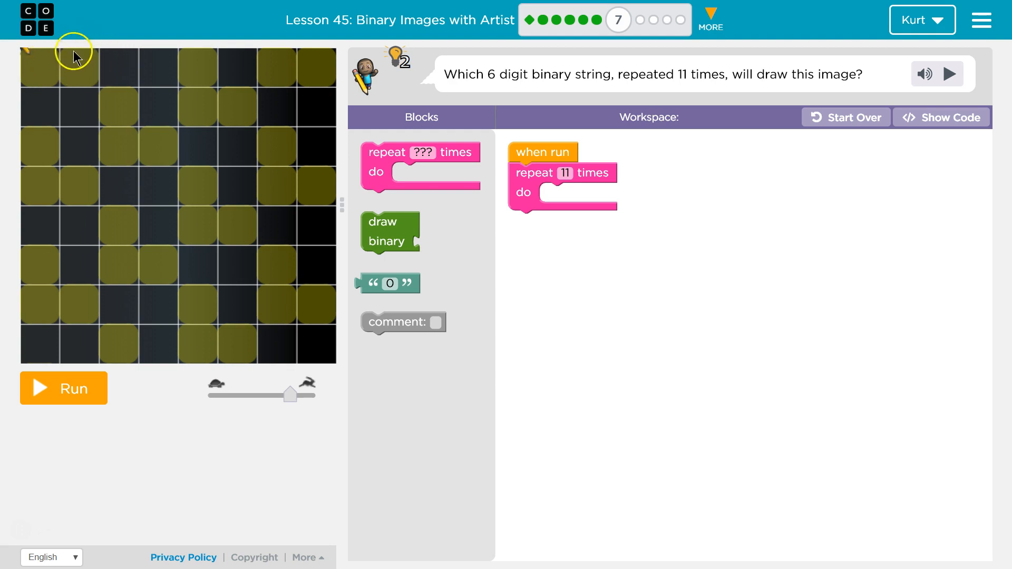
pyautogui.moveTo(345, 242)
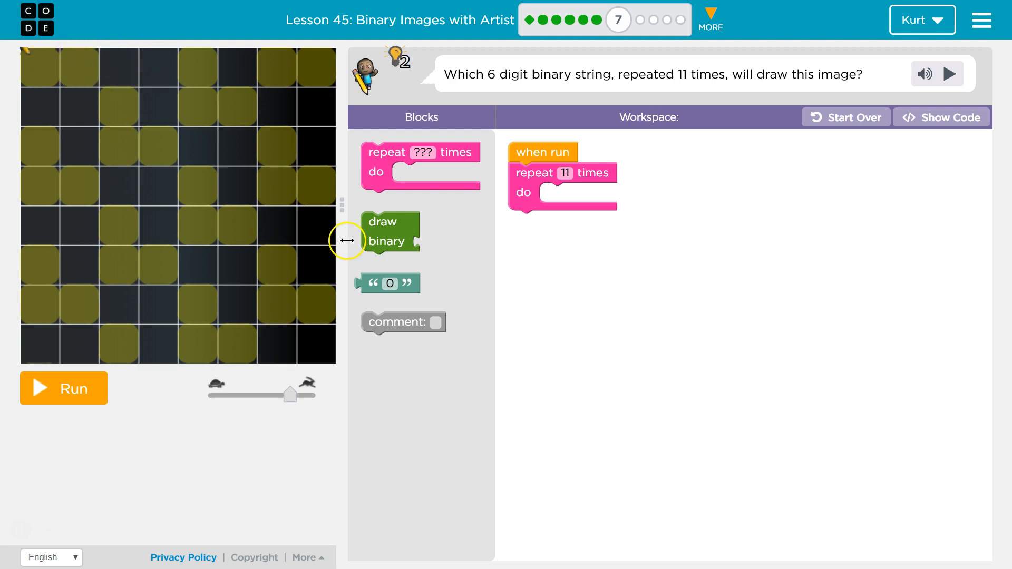
# Snap a draw binary block into the repeat-11-times loop and attach a text value to it
pyautogui.moveTo(386, 282); pyautogui.dragTo(653, 276)
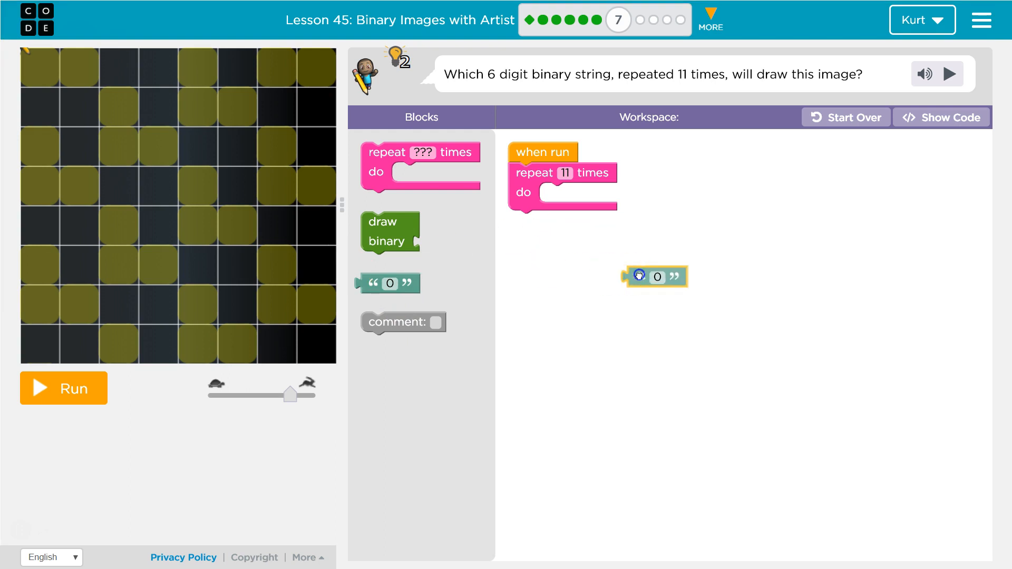
pyautogui.moveTo(388, 232); pyautogui.dragTo(568, 200)
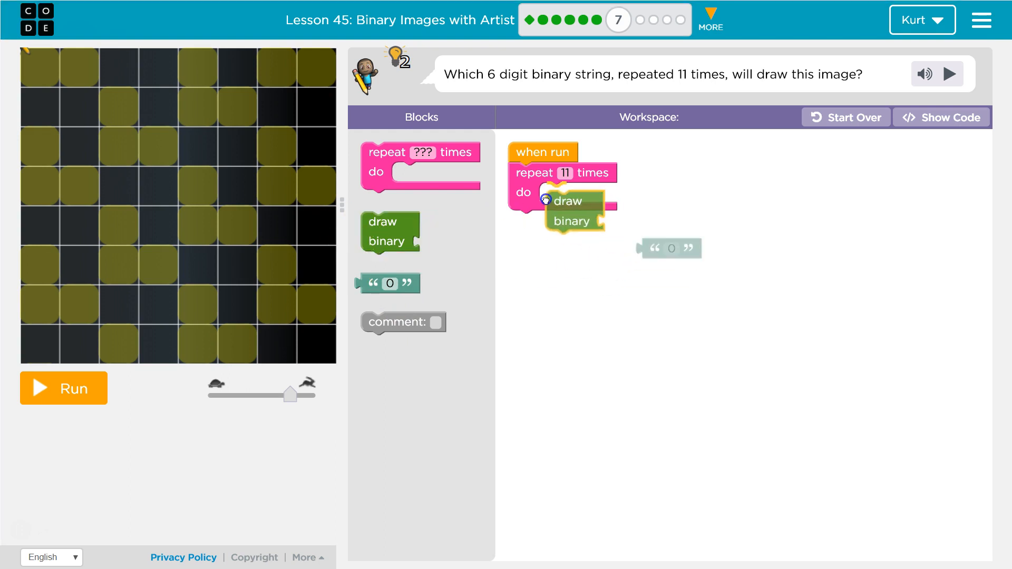
pyautogui.moveTo(668, 249); pyautogui.dragTo(604, 210)
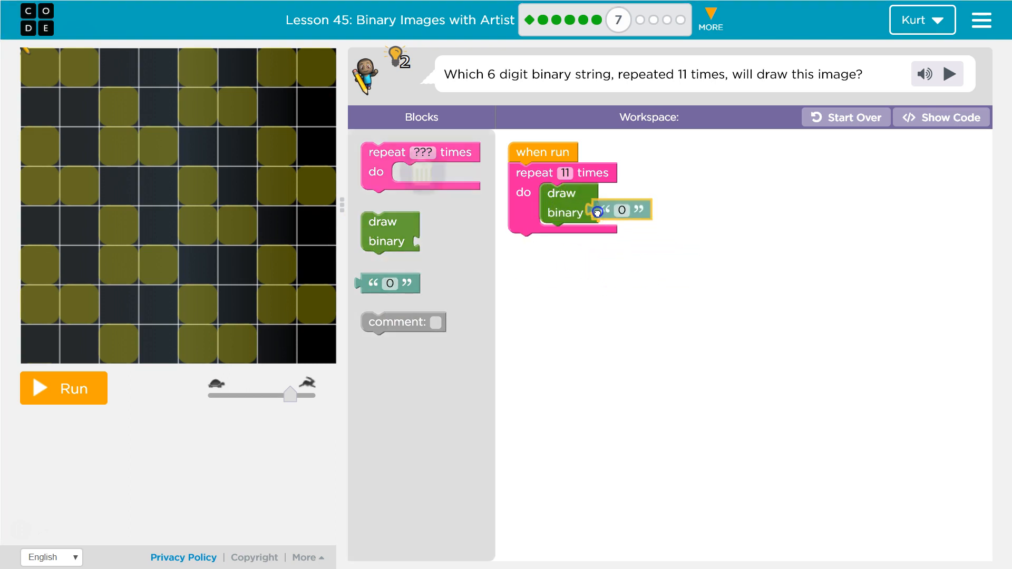
pyautogui.click(629, 214)
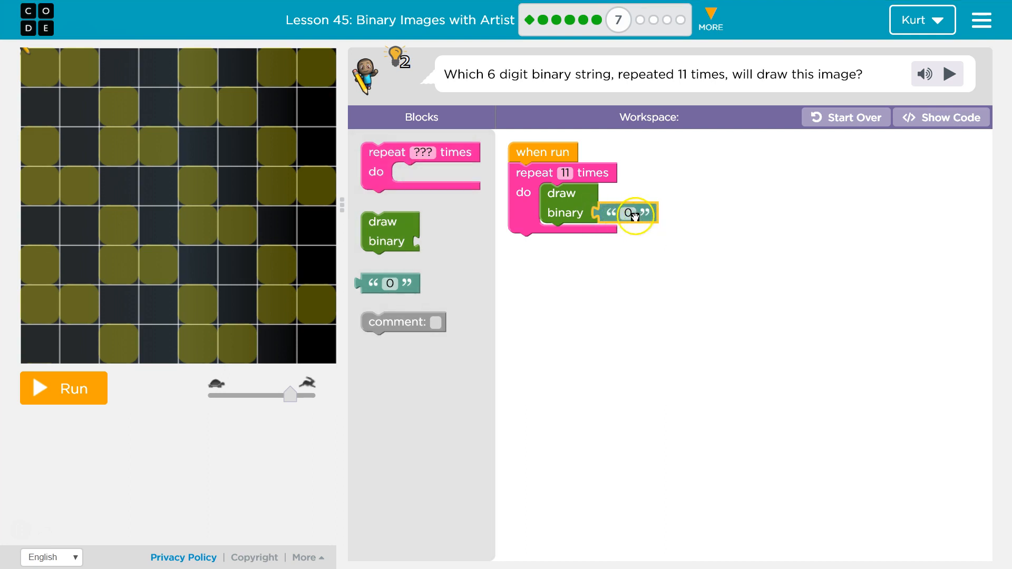
# Enter 110010 as the draw binary string and run the program
pyautogui.write('1')
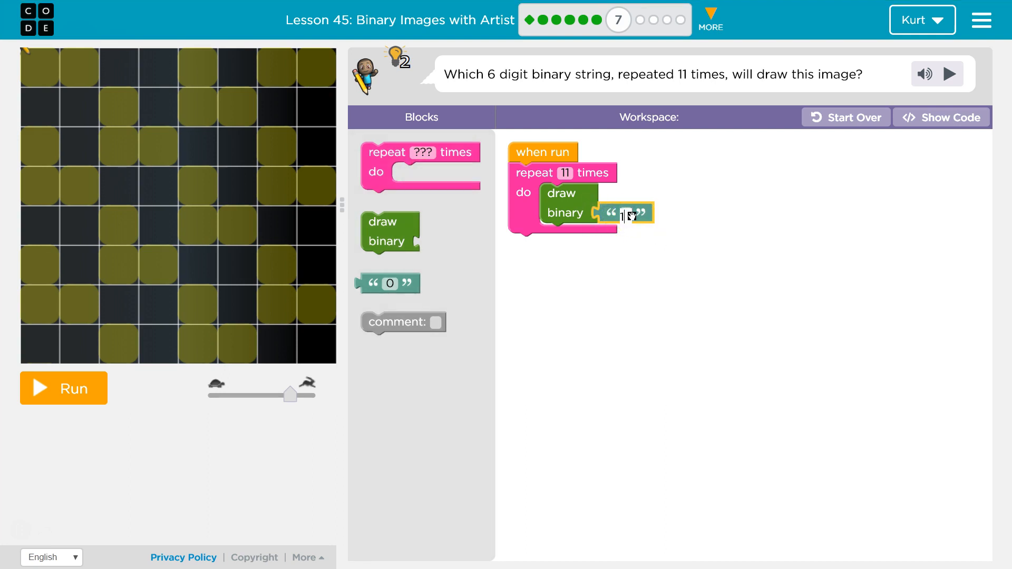
pyautogui.write('100')
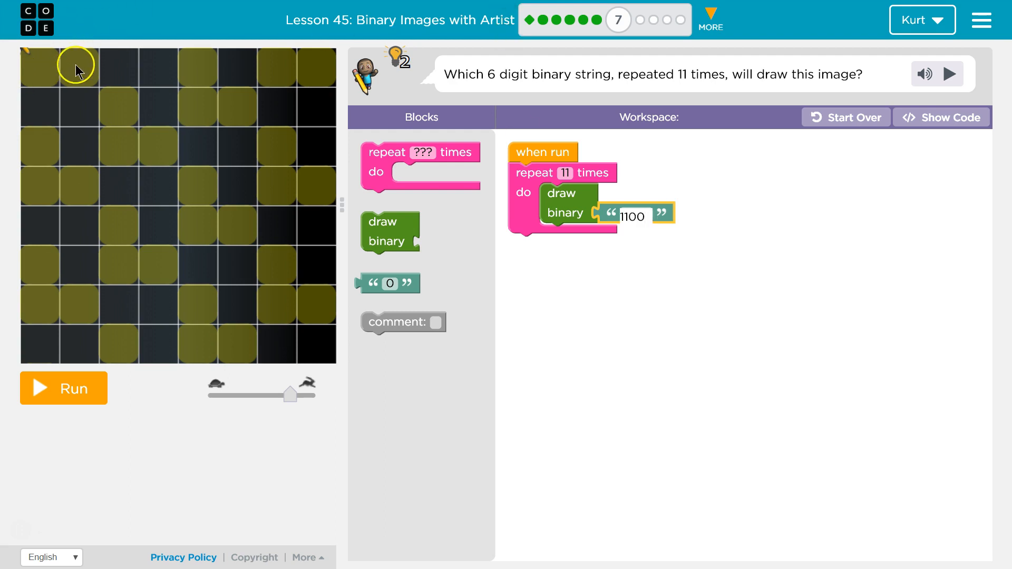
pyautogui.moveTo(152, 57)
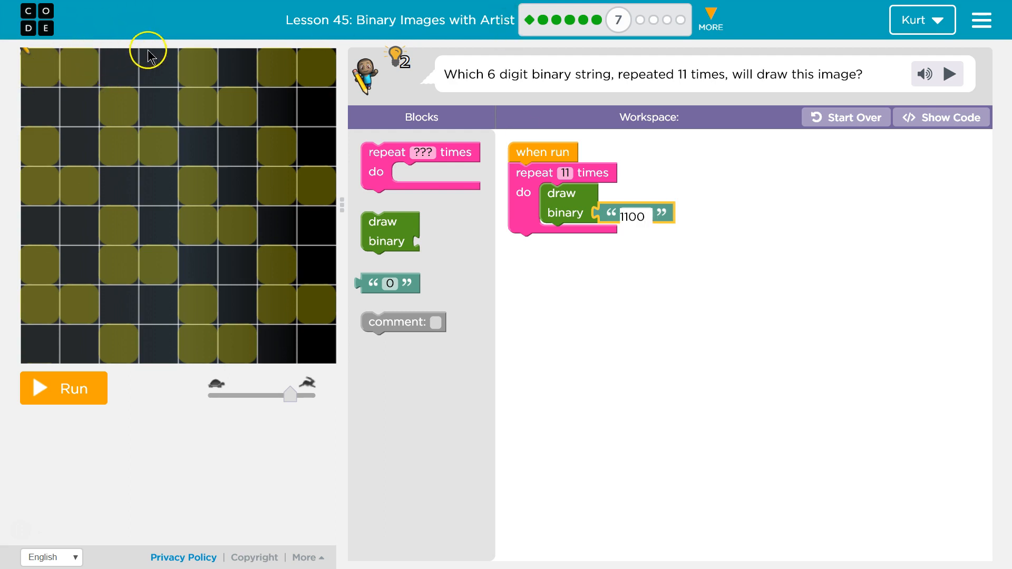
pyautogui.moveTo(204, 64)
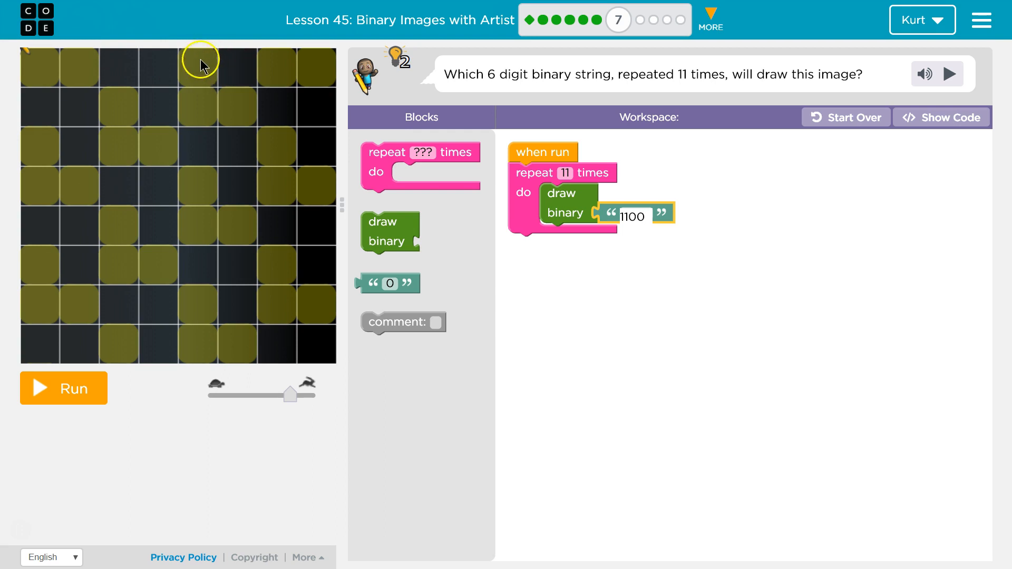
pyautogui.write('11001')
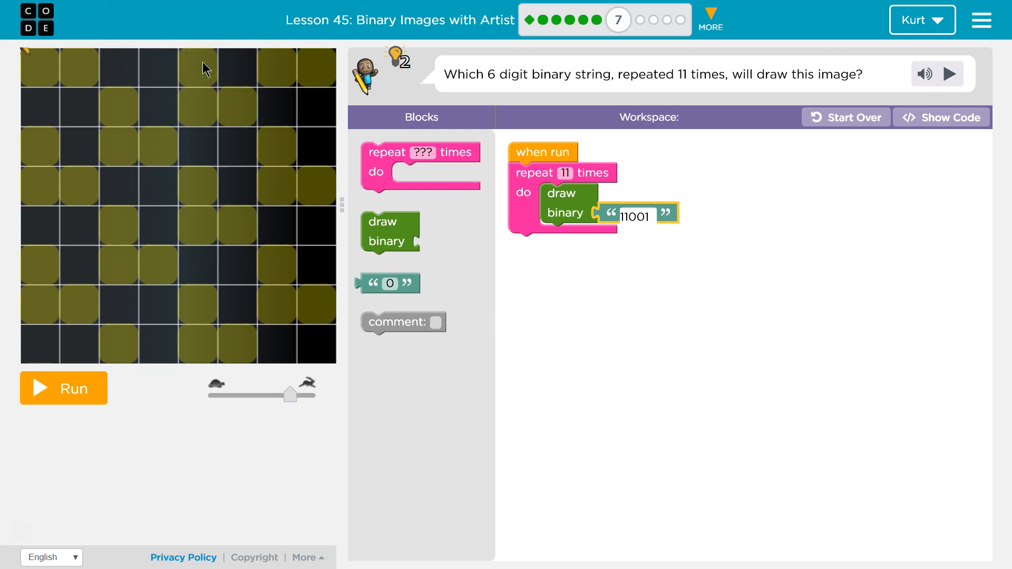
pyautogui.write('110010')
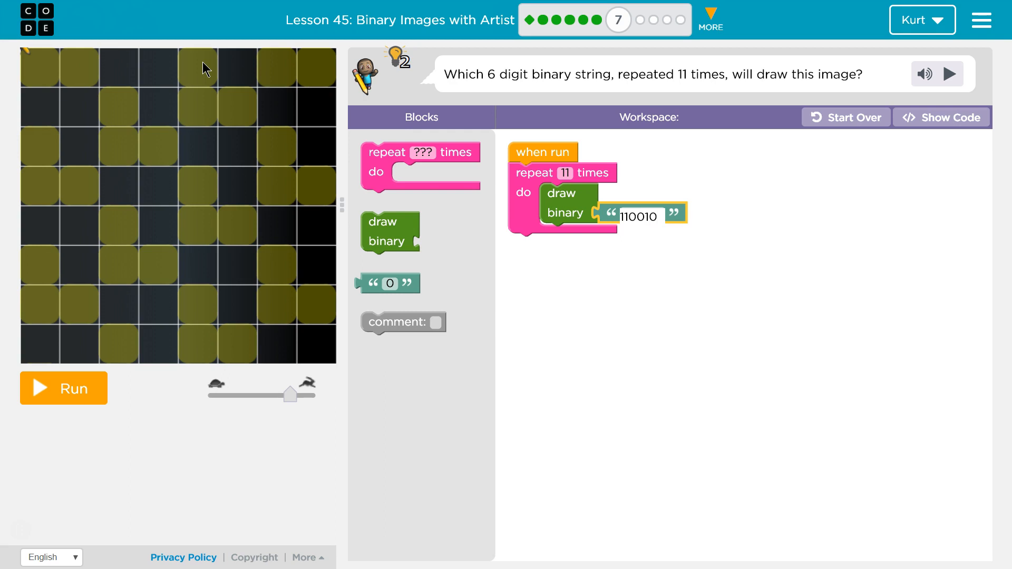
pyautogui.click(640, 217)
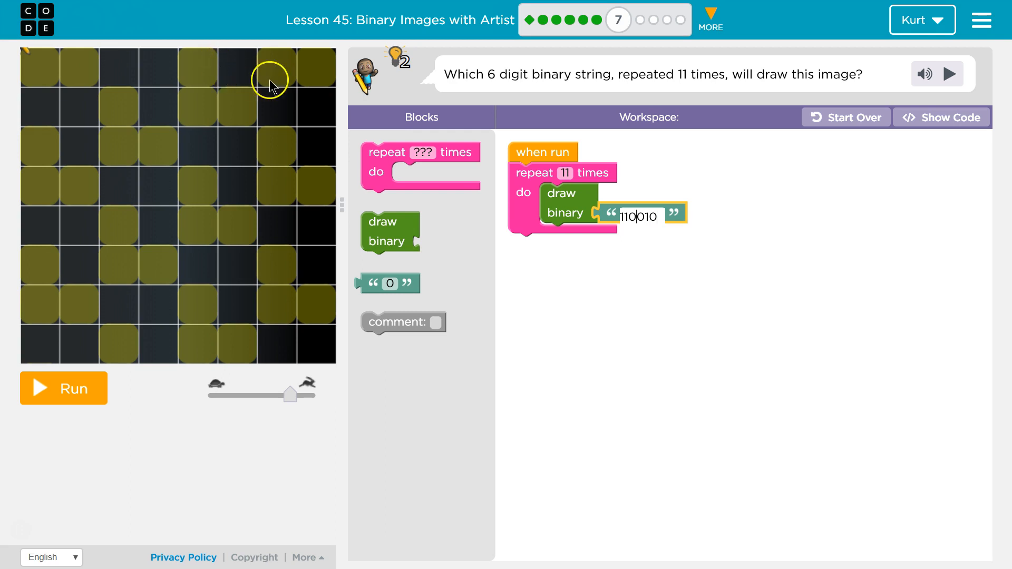
pyautogui.moveTo(283, 74)
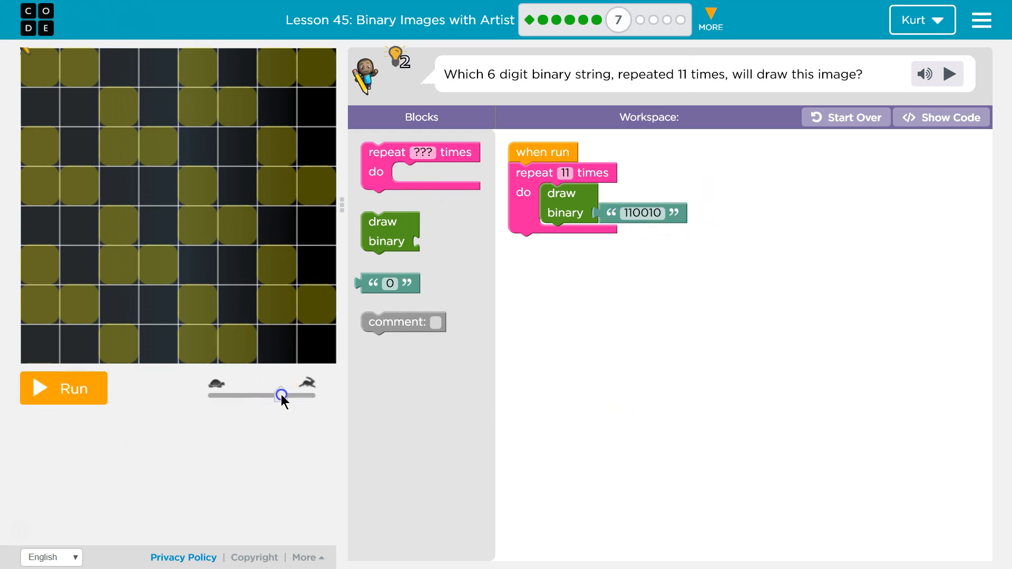
pyautogui.click(63, 388)
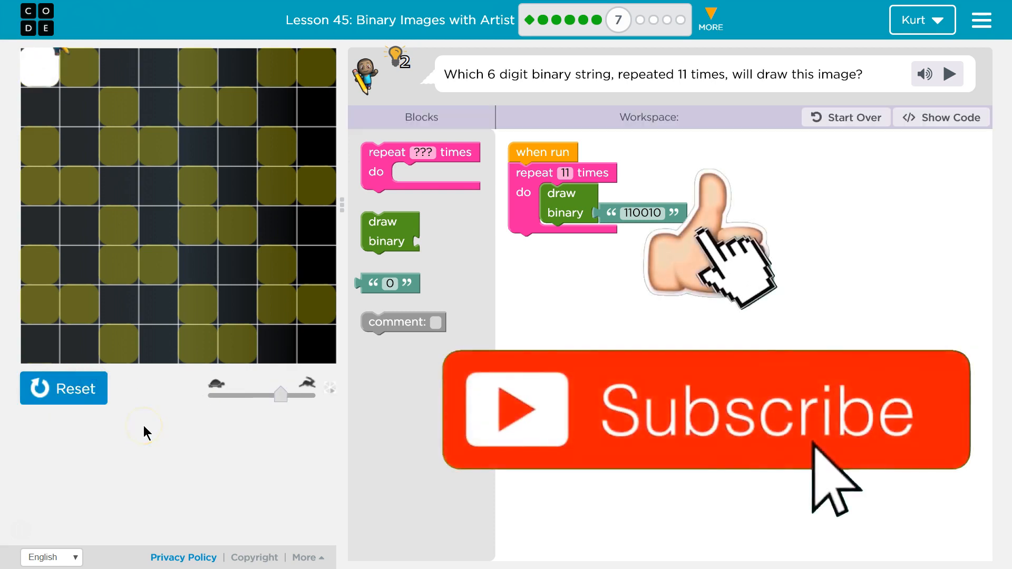